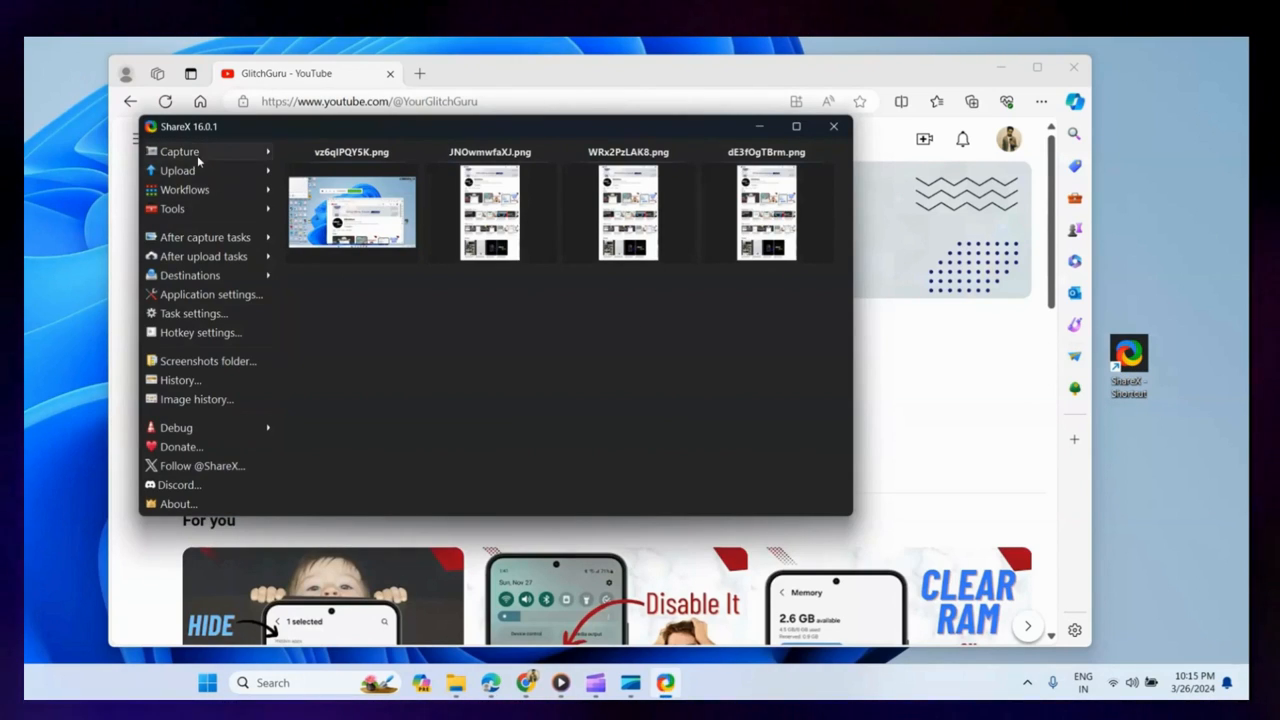
- Launch a ShareX scrolling capture targeting the GlitchGuru YouTube channel browser window
{"action": "left_click", "coordinate": [179, 151]}
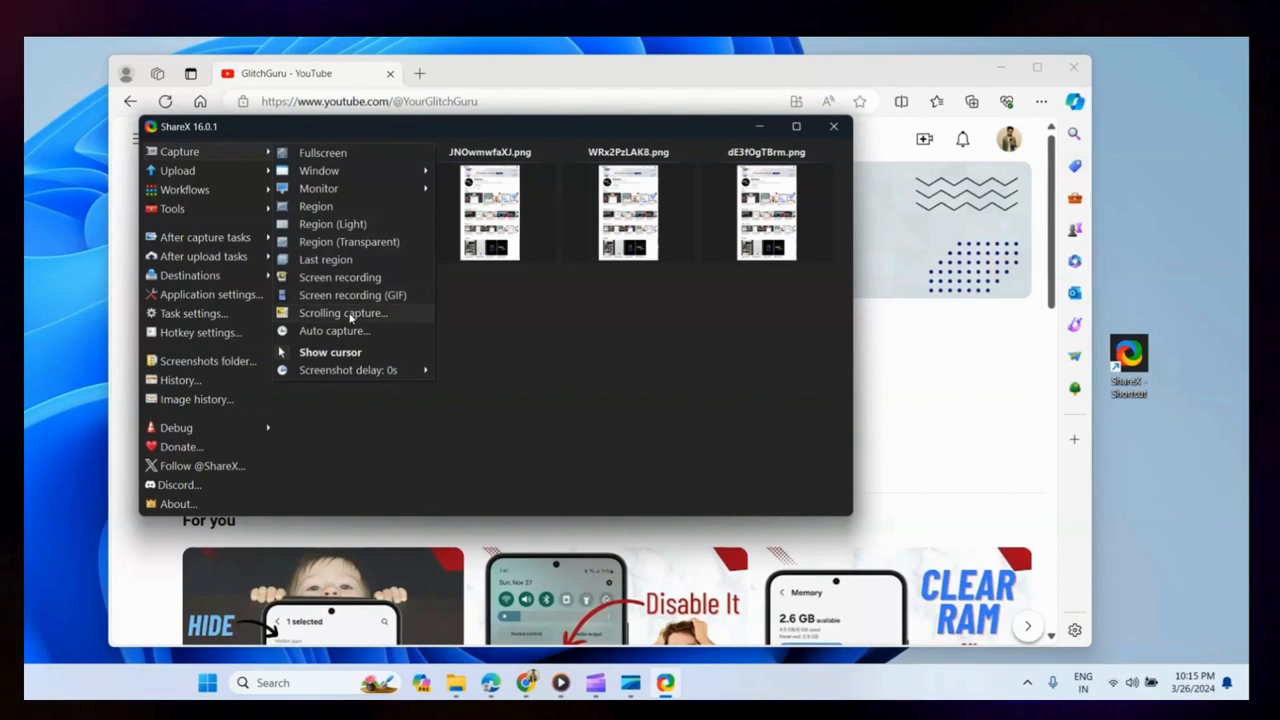
{"action": "left_click", "coordinate": [315, 205]}
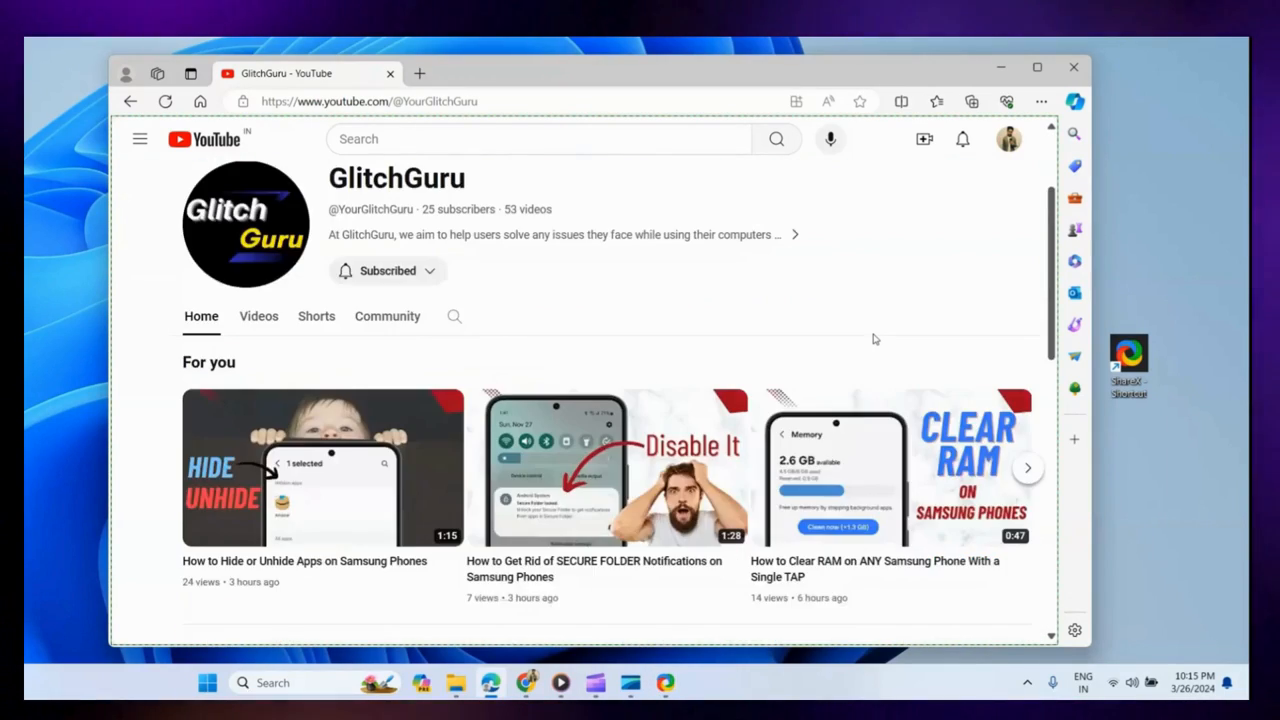
- Save the stitched full-page screenshot, adding wYqurep4q6.png to ShareX's capture list
{"action": "scroll", "scroll_direction": "down", "scroll_amount": 3}
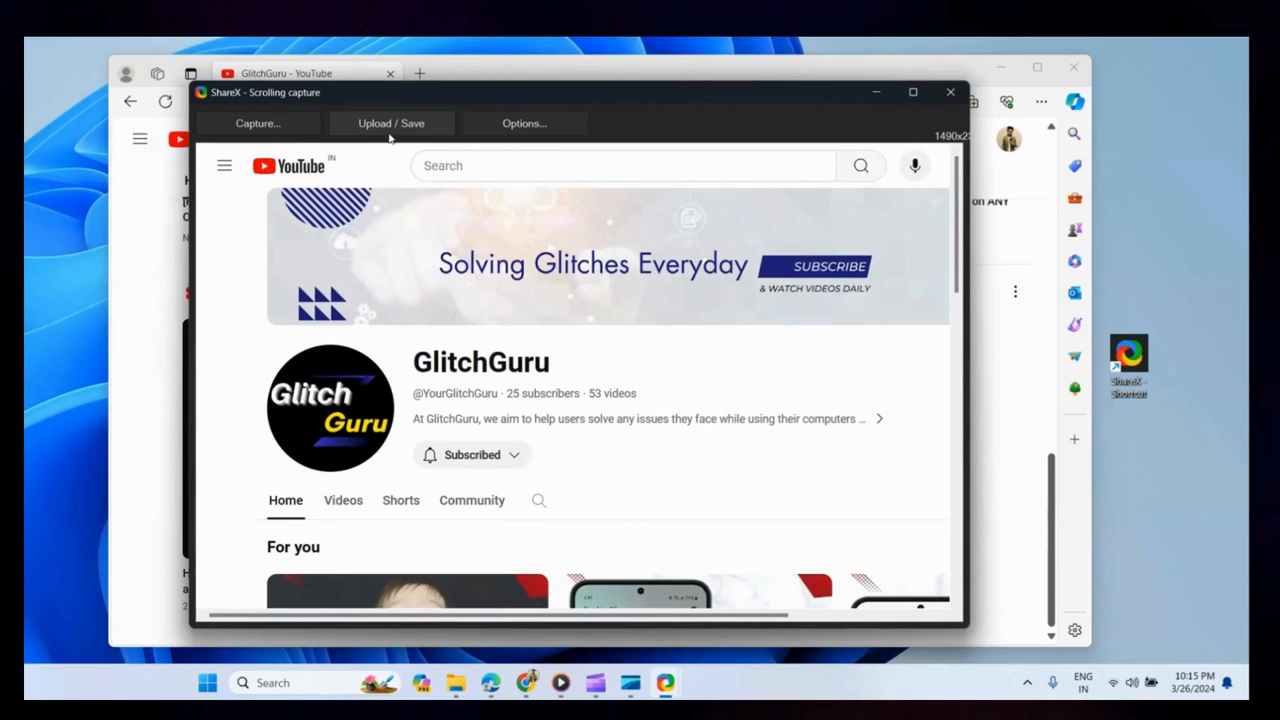
{"action": "left_click", "coordinate": [391, 123]}
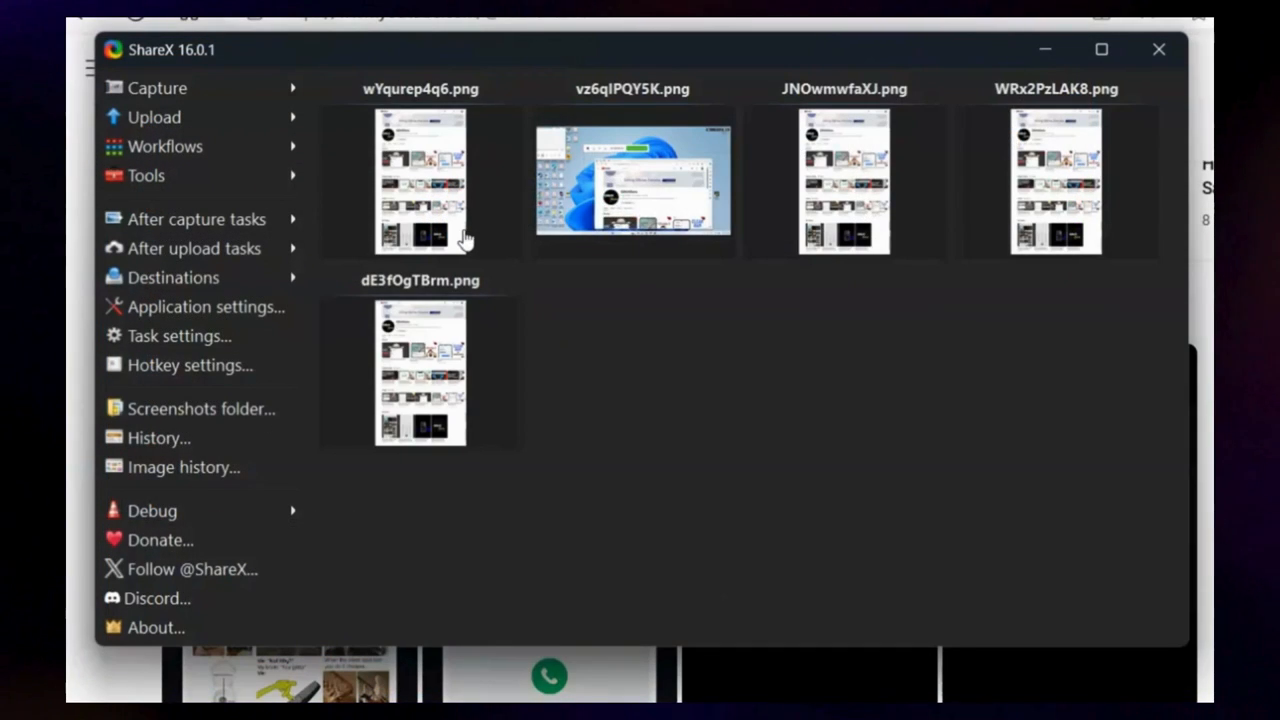
{"action": "mouse_move", "coordinate": [306, 324]}
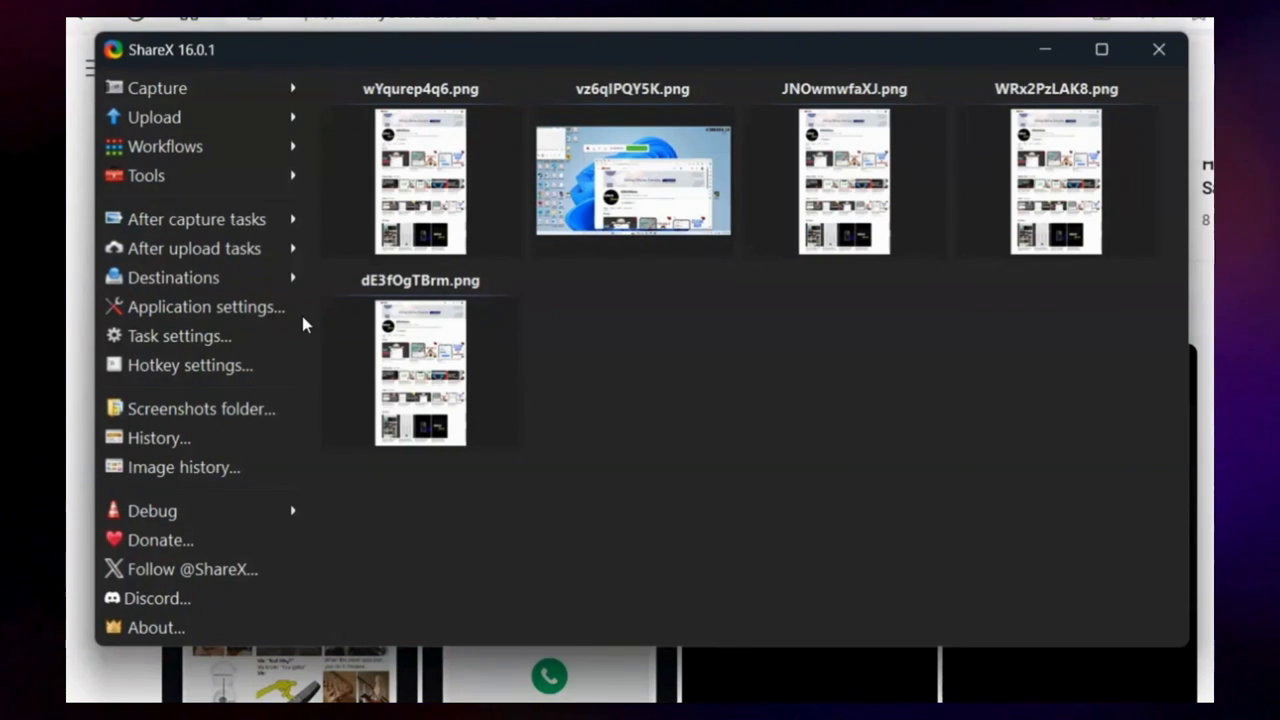
{"action": "mouse_move", "coordinate": [258, 60]}
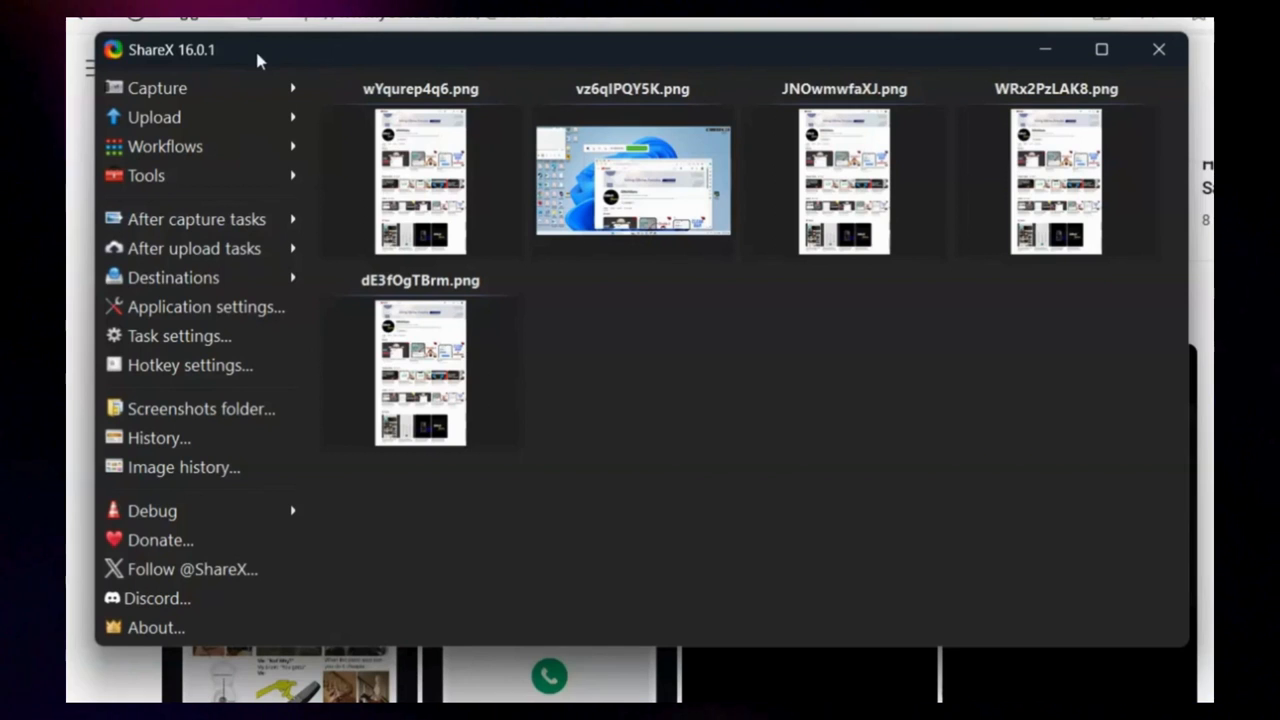
{"action": "mouse_move", "coordinate": [190, 365]}
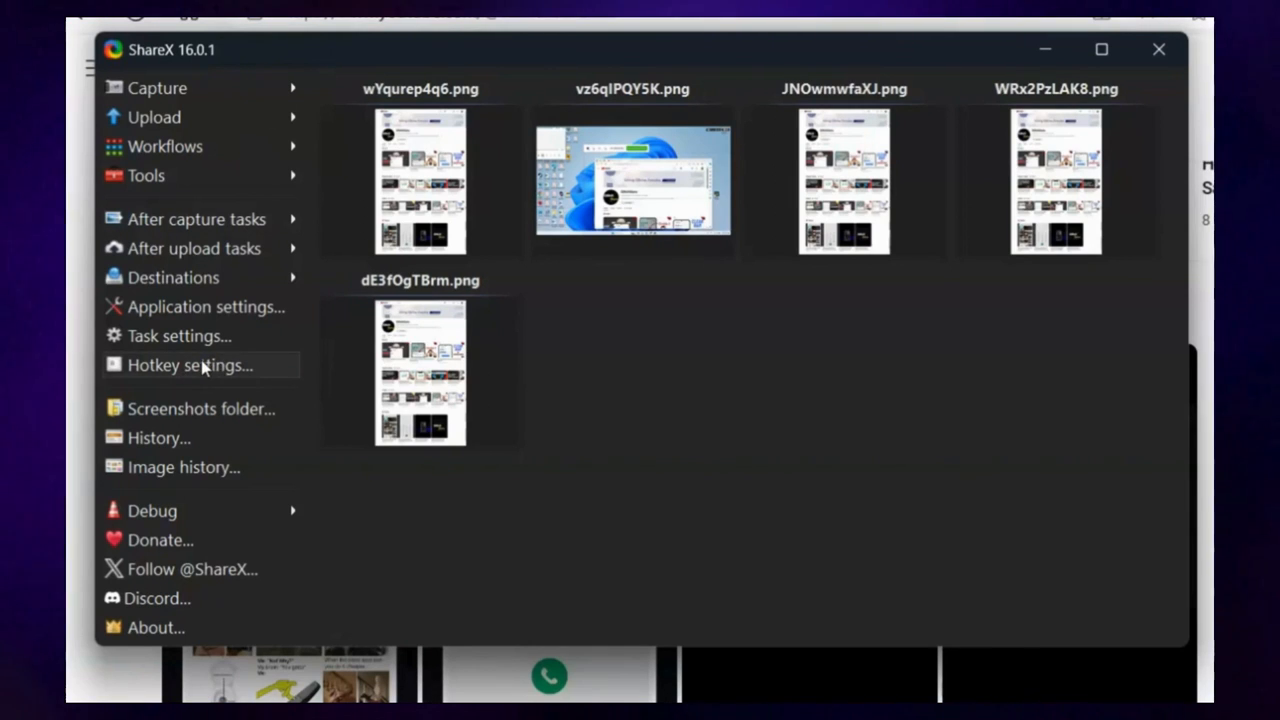
- Bring up ShareX's Hotkey settings listing the existing capture shortcuts
{"action": "left_click", "coordinate": [190, 364]}
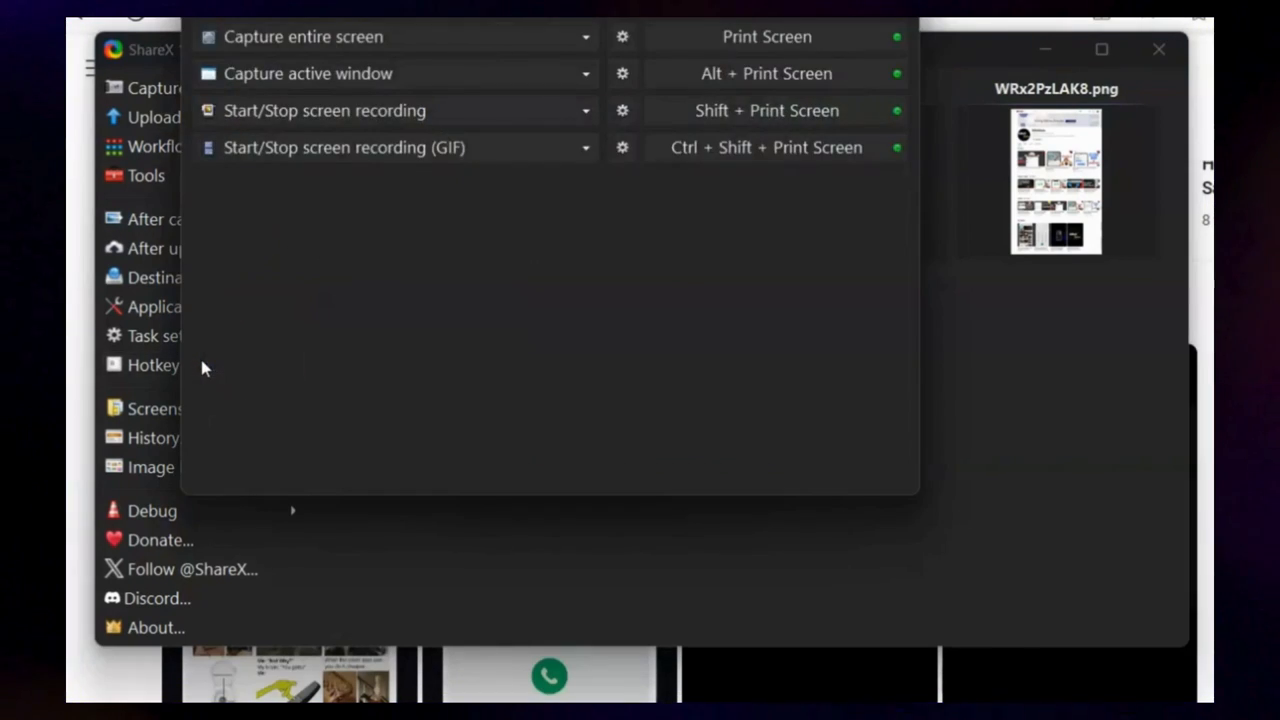
- Add a hotkey entry with task Screen capture > Start/Stop scrolling capture, ready to record a key
{"action": "left_click", "coordinate": [153, 365]}
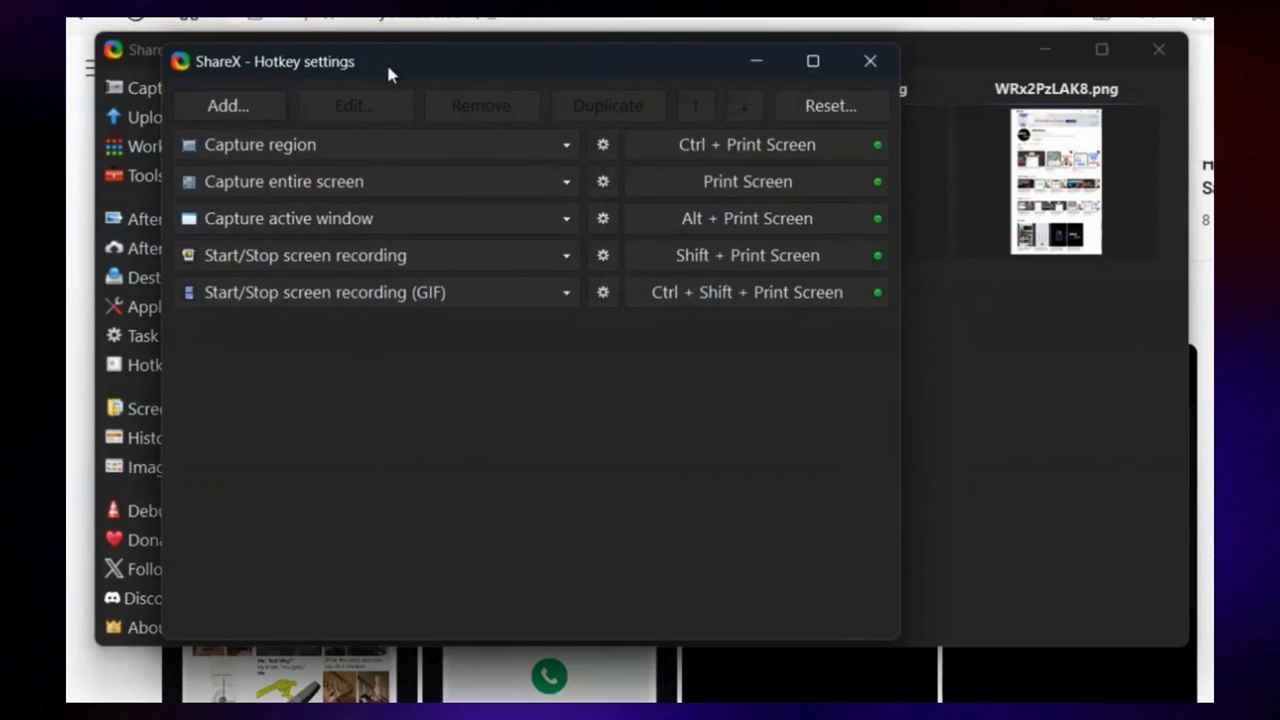
{"action": "left_click", "coordinate": [227, 105]}
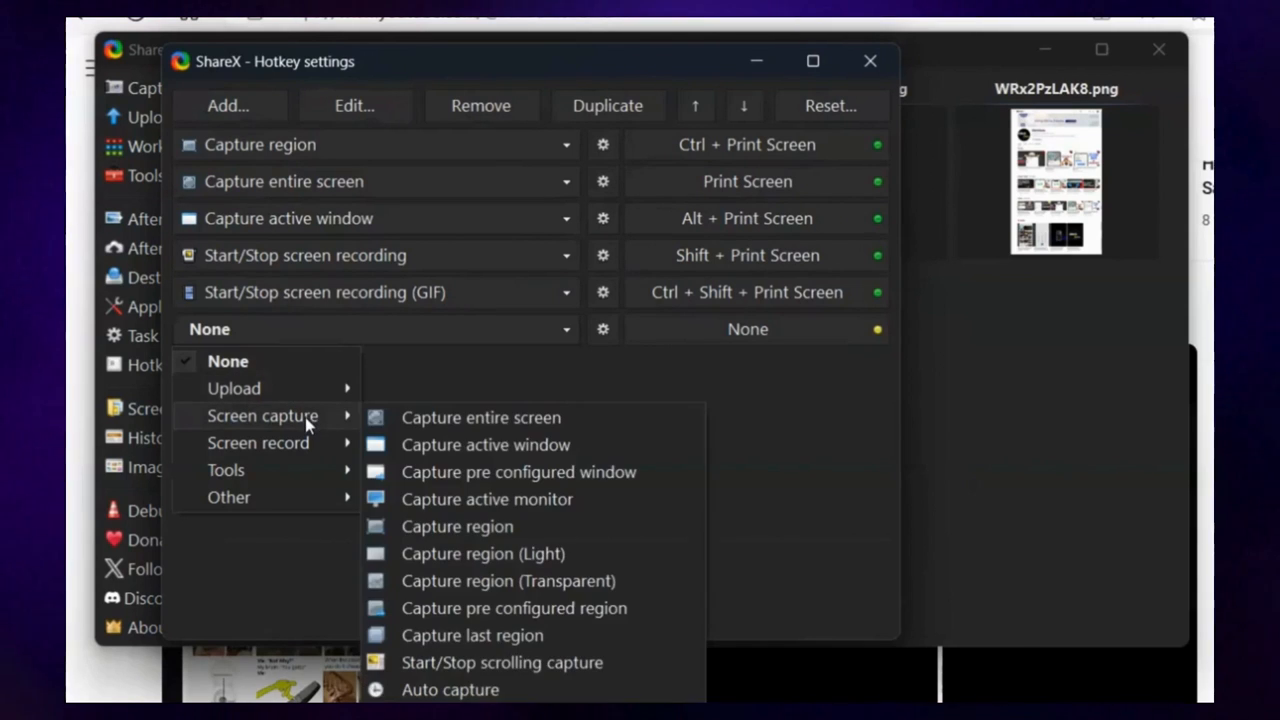
{"action": "mouse_move", "coordinate": [337, 423]}
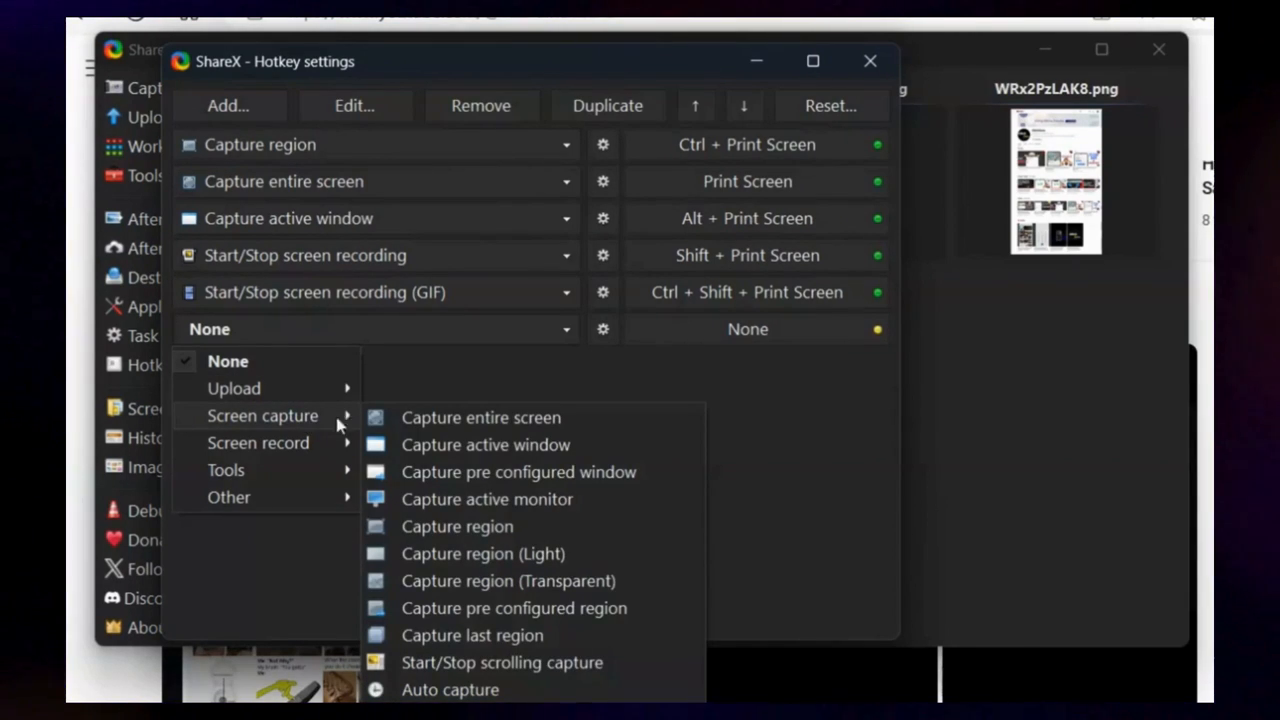
{"action": "mouse_move", "coordinate": [502, 662]}
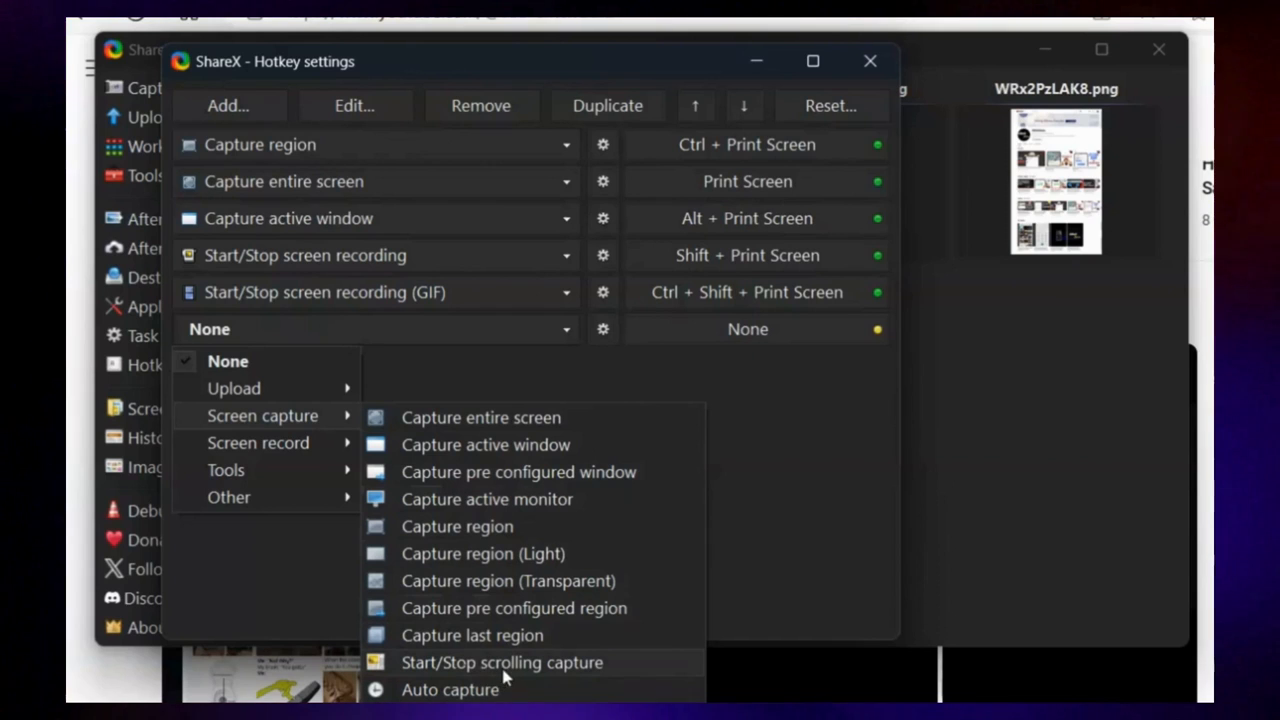
{"action": "left_click", "coordinate": [501, 662]}
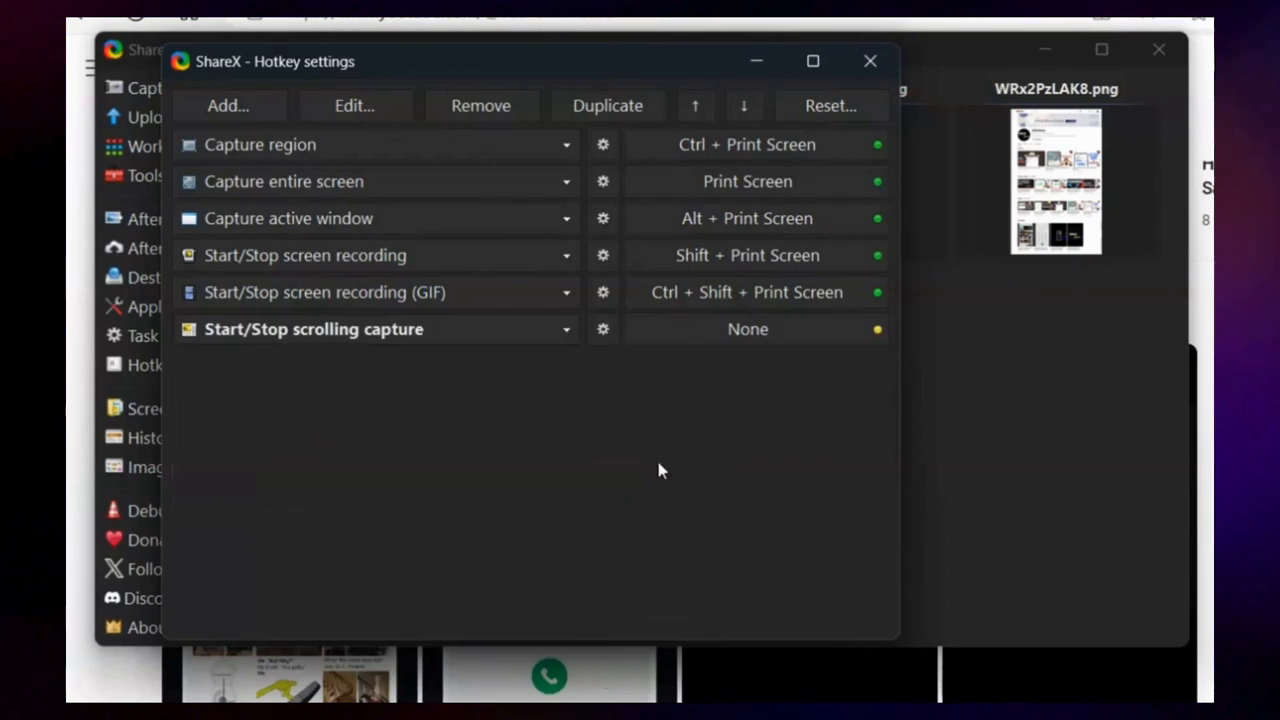
{"action": "left_click", "coordinate": [747, 329]}
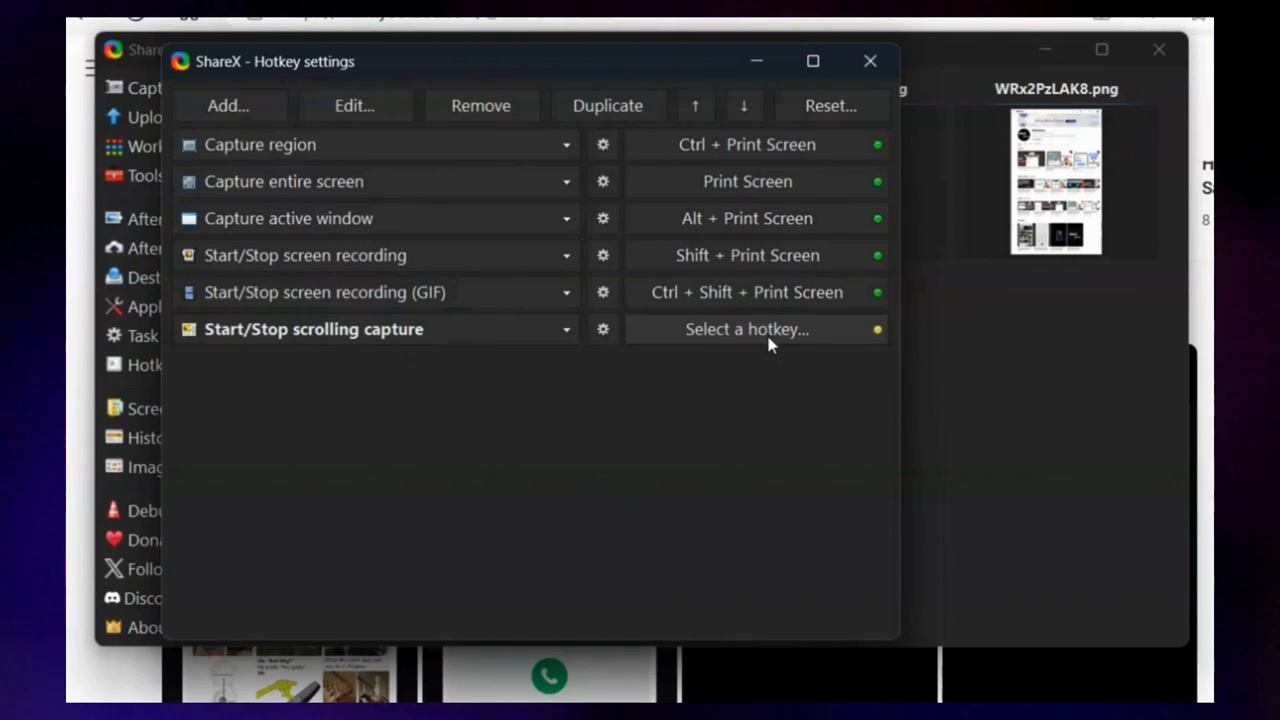
{"action": "mouse_move", "coordinate": [768, 365]}
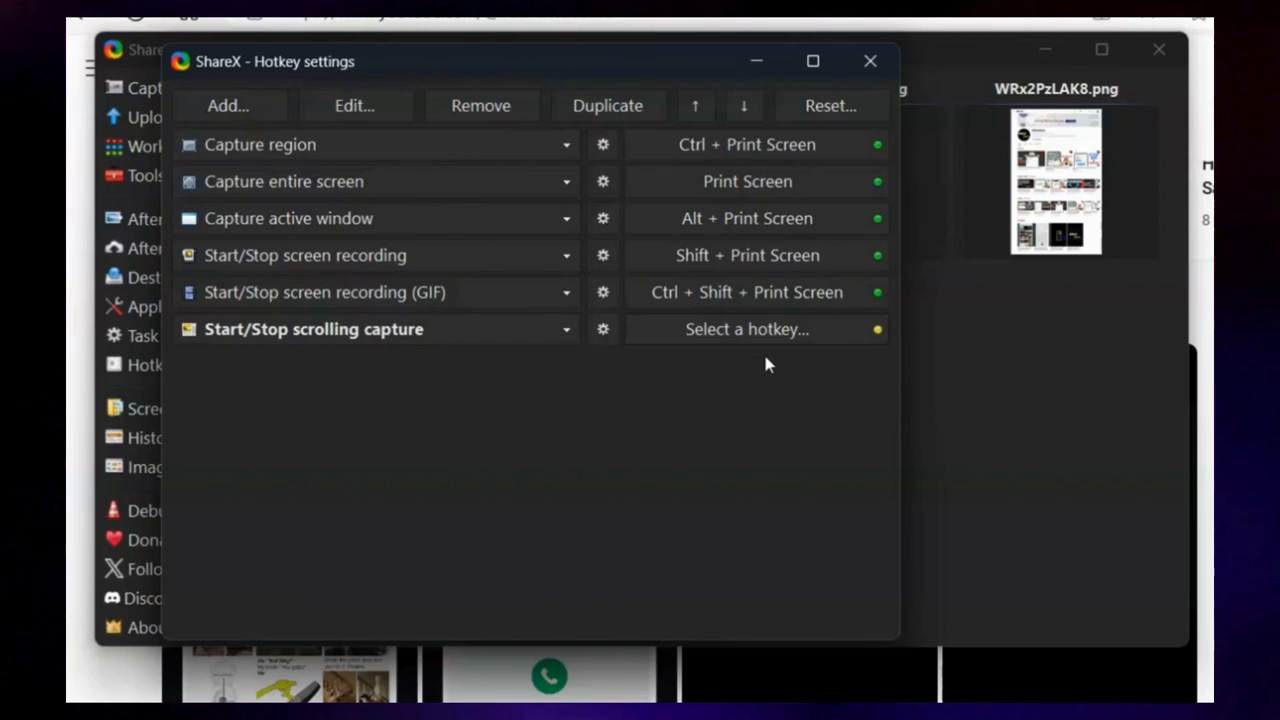
- Assign Ctrl+Shift+E to the scrolling-capture entry and leave Hotkey settings
{"action": "key", "text": "Ctrl+Shift+E"}
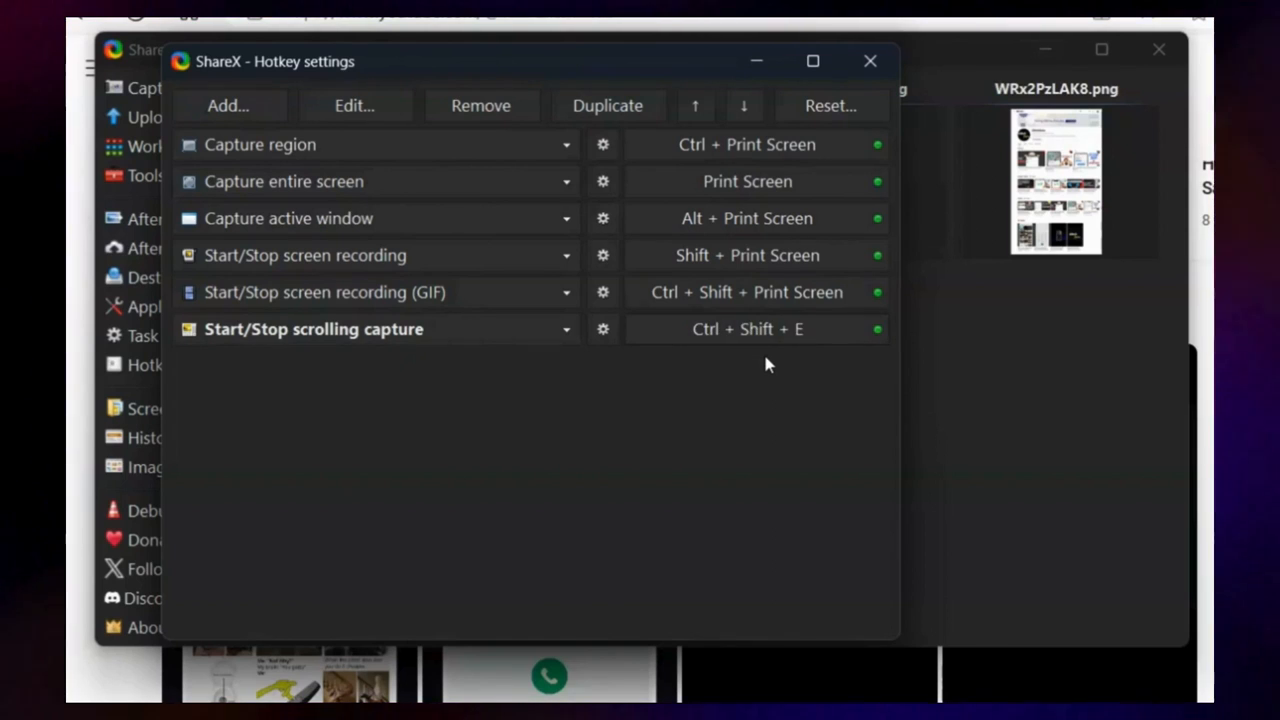
{"action": "left_click", "coordinate": [869, 61]}
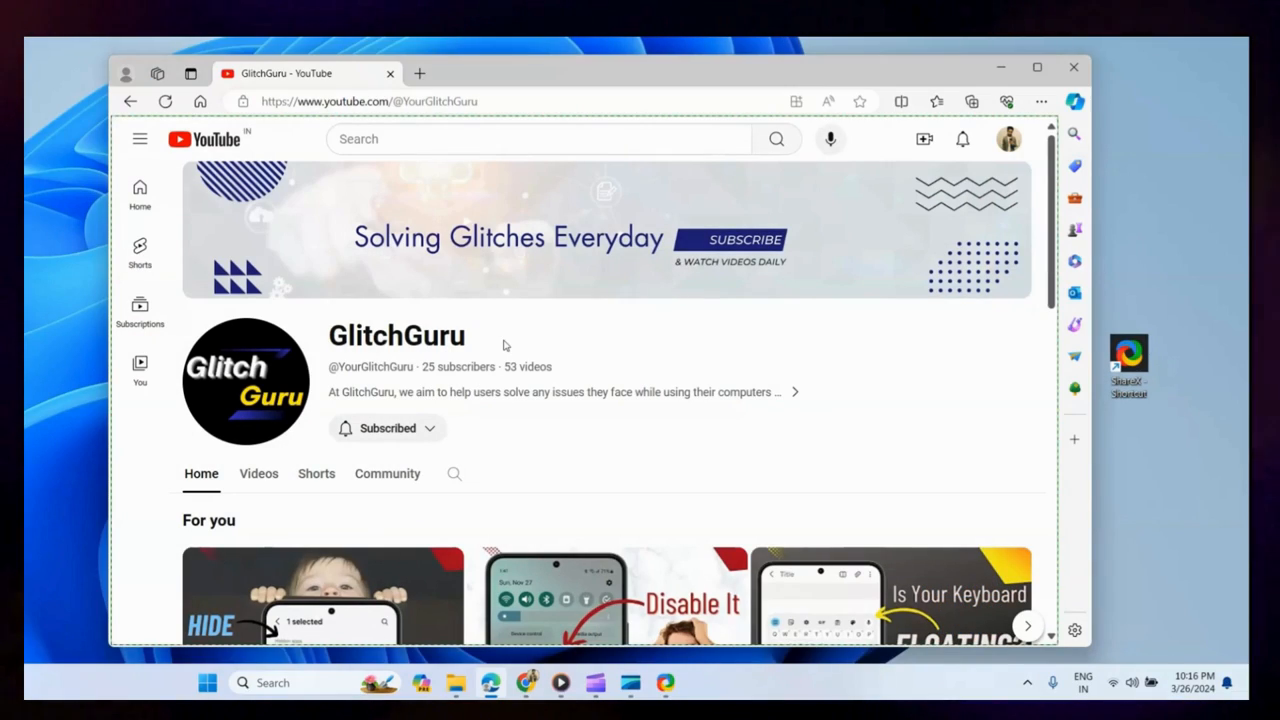
- Scroll down through the YouTube channel's video rows during the new capture
{"action": "scroll", "scroll_direction": "down", "scroll_amount": 3}
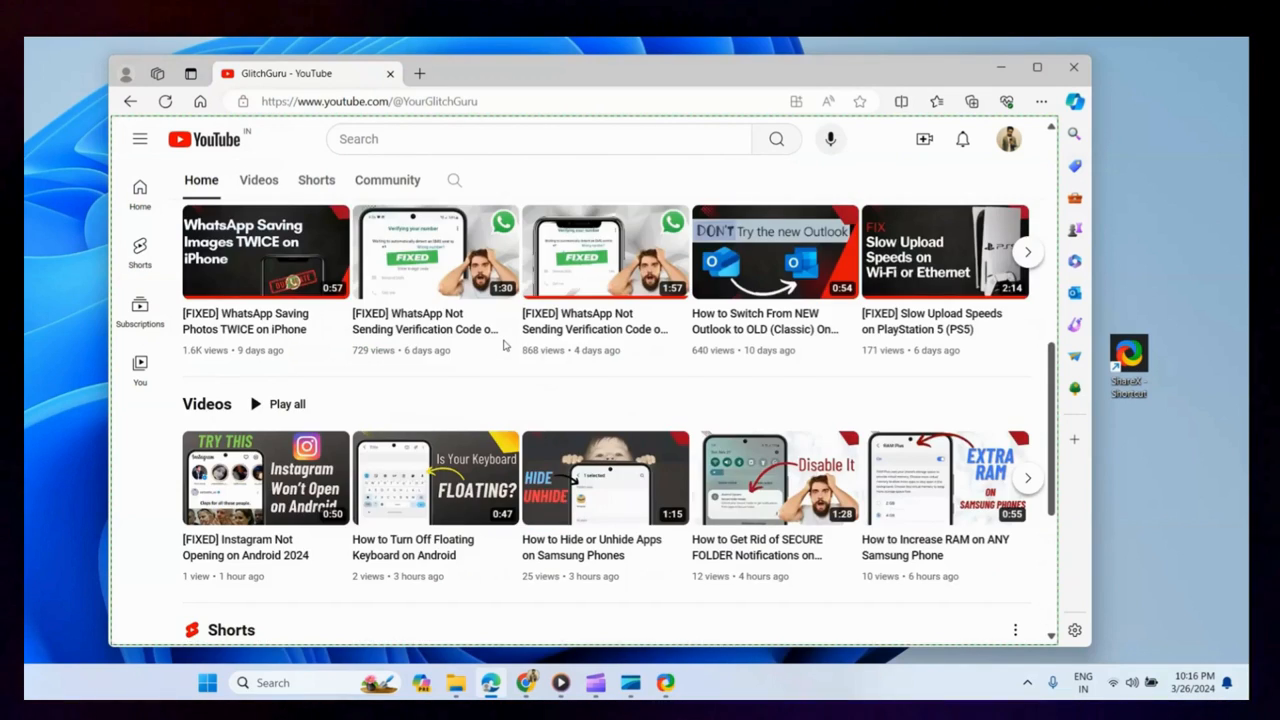